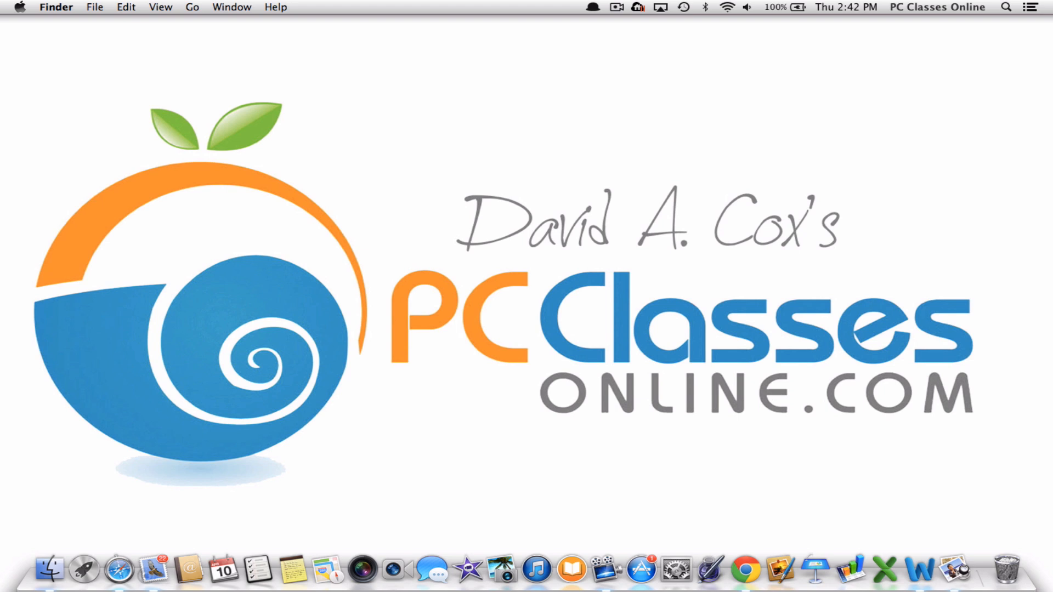
mouse_move(808, 256)
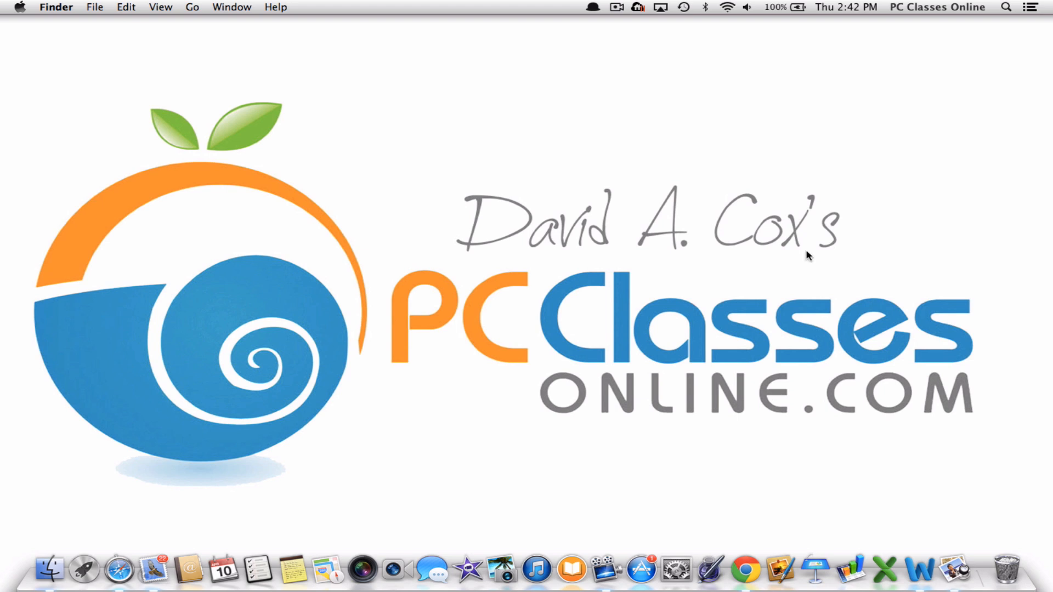
Launch Word, create a blank document and write 'Passwords' on the page
left_click(929, 564)
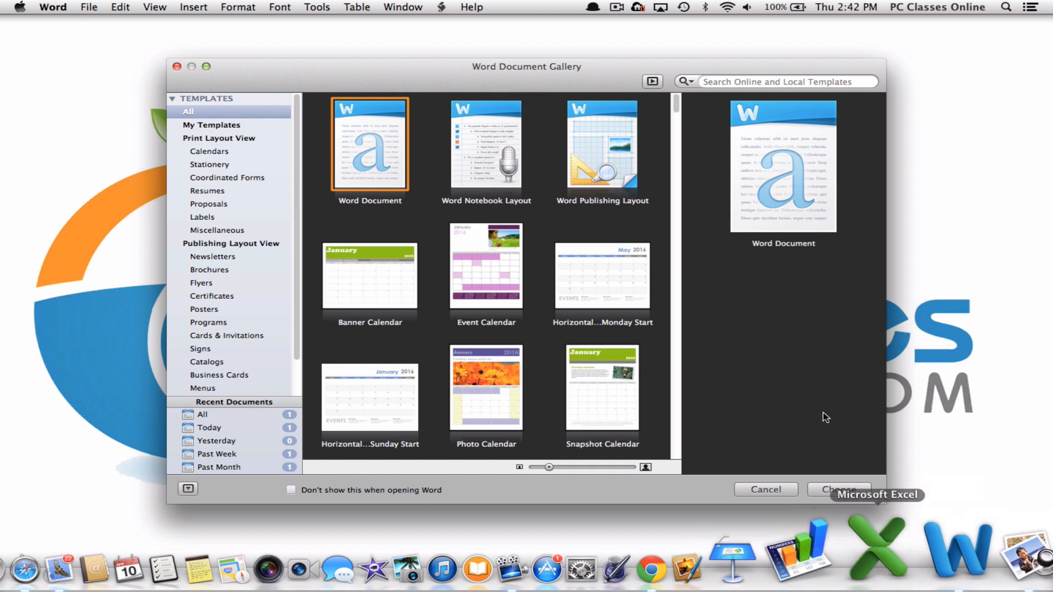
left_click(837, 489)
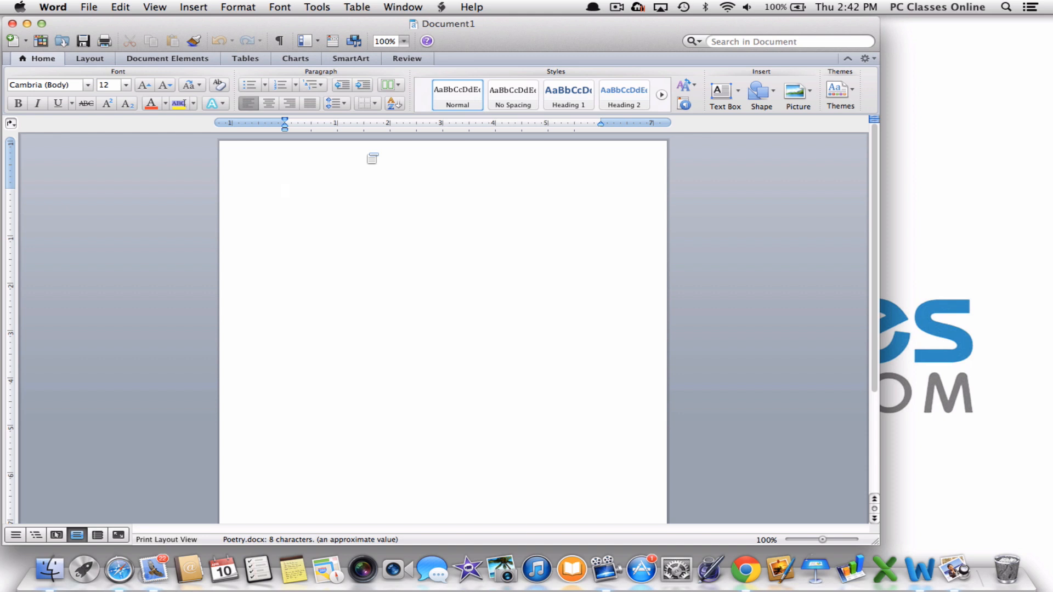
left_click(284, 193)
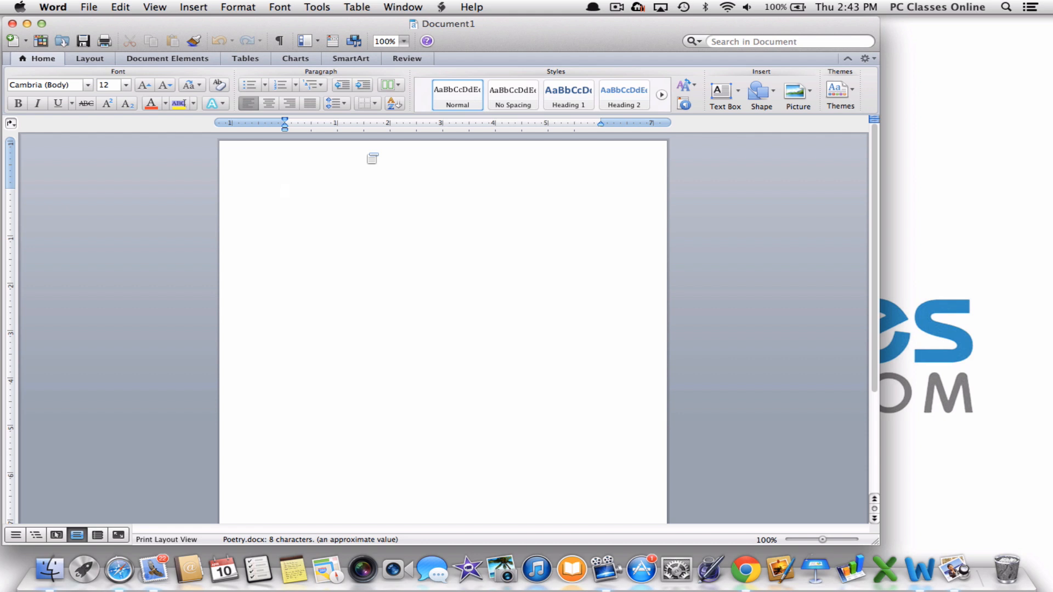
type("Passwords")
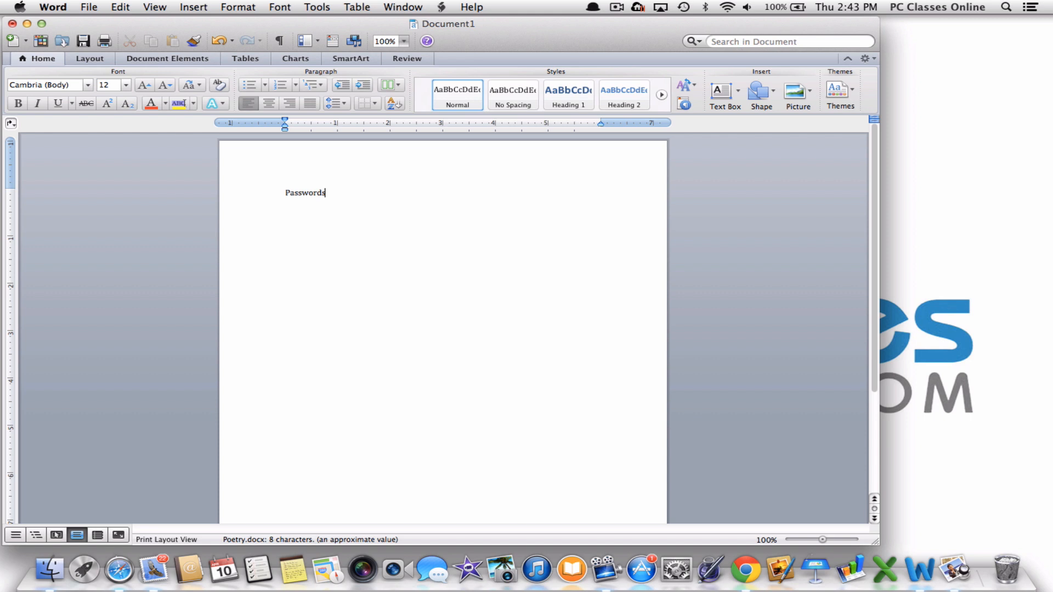
left_click(88, 6)
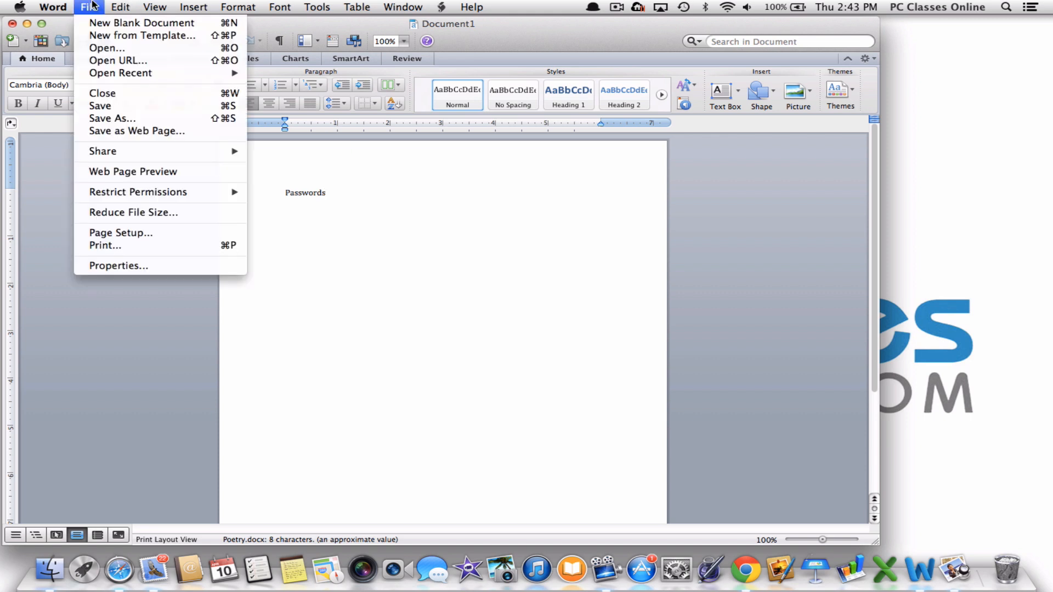
mouse_move(100, 105)
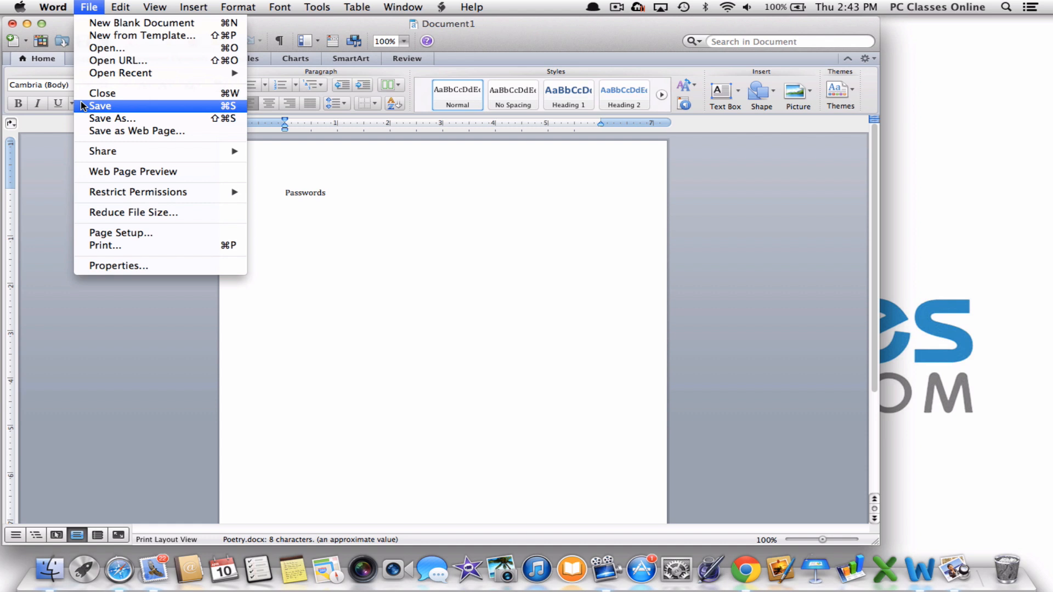
Start saving the document, proposed as 'Passwords' (.docx) in Documents
left_click(112, 118)
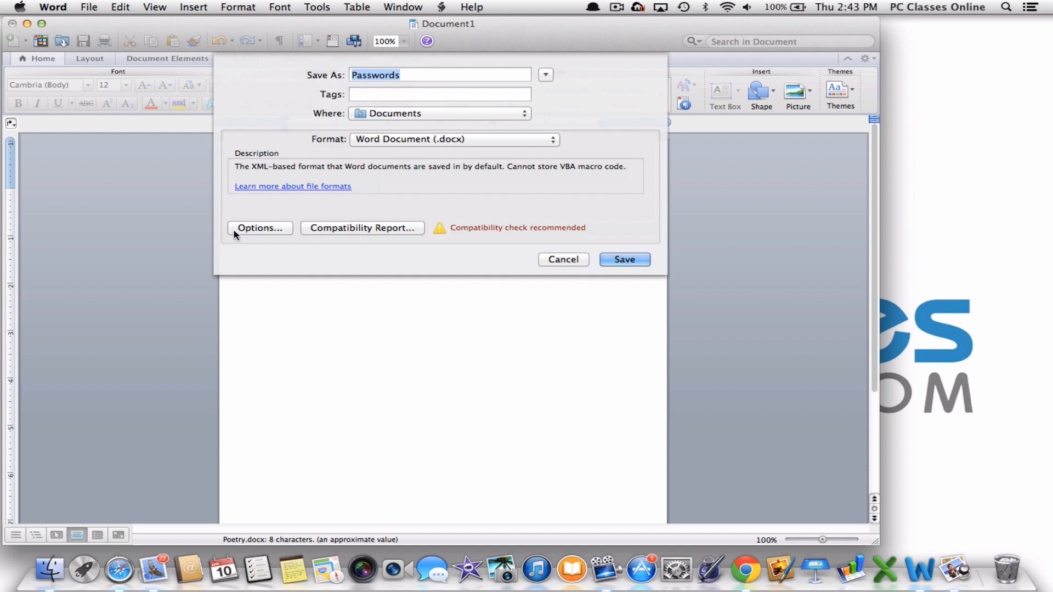
From the save options, reach Word's Security preferences for document passwords
left_click(259, 228)
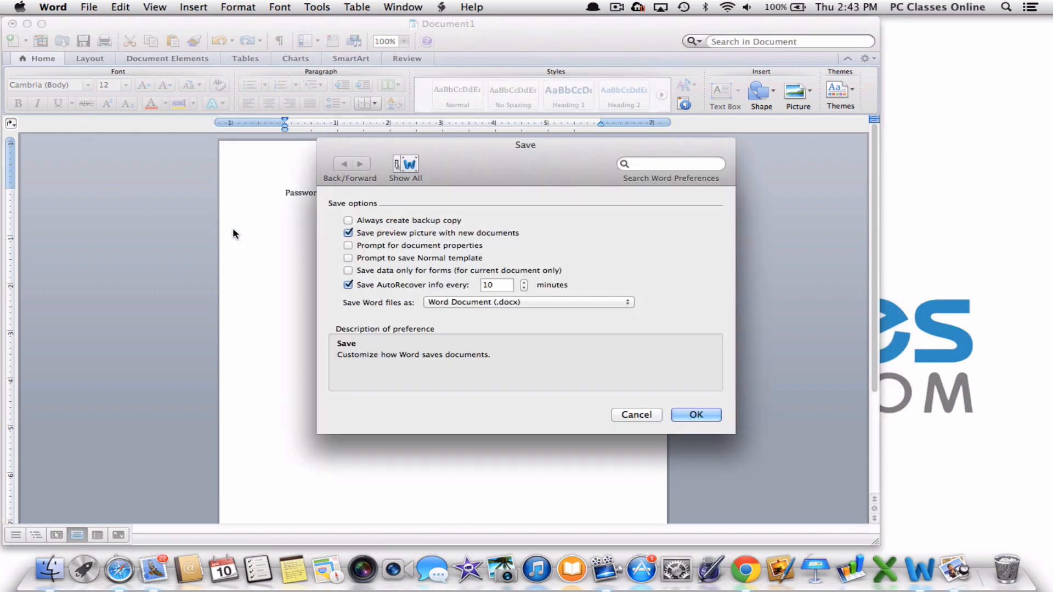
mouse_move(282, 243)
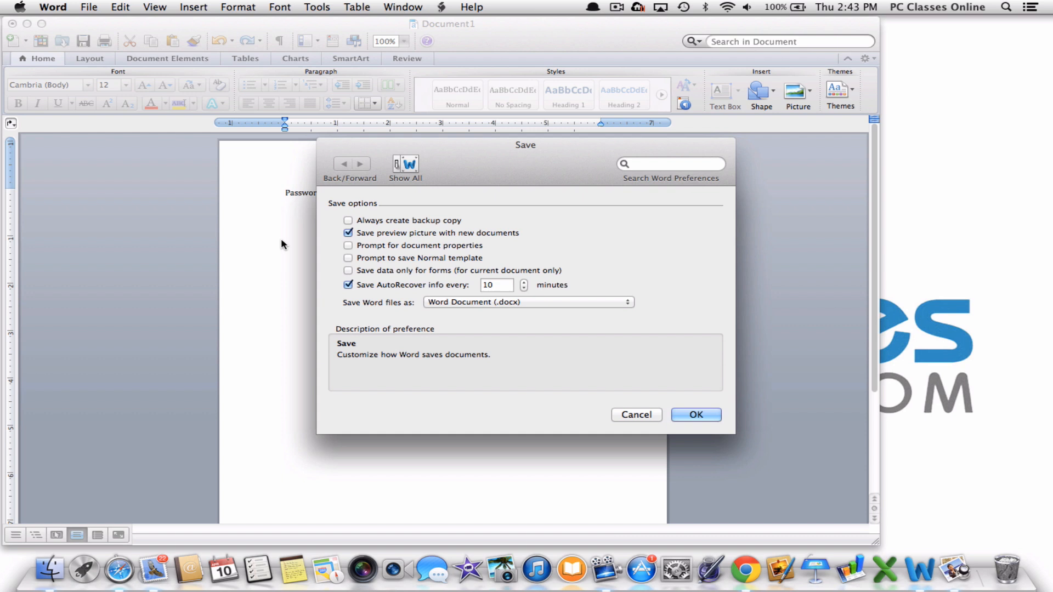
left_click(405, 163)
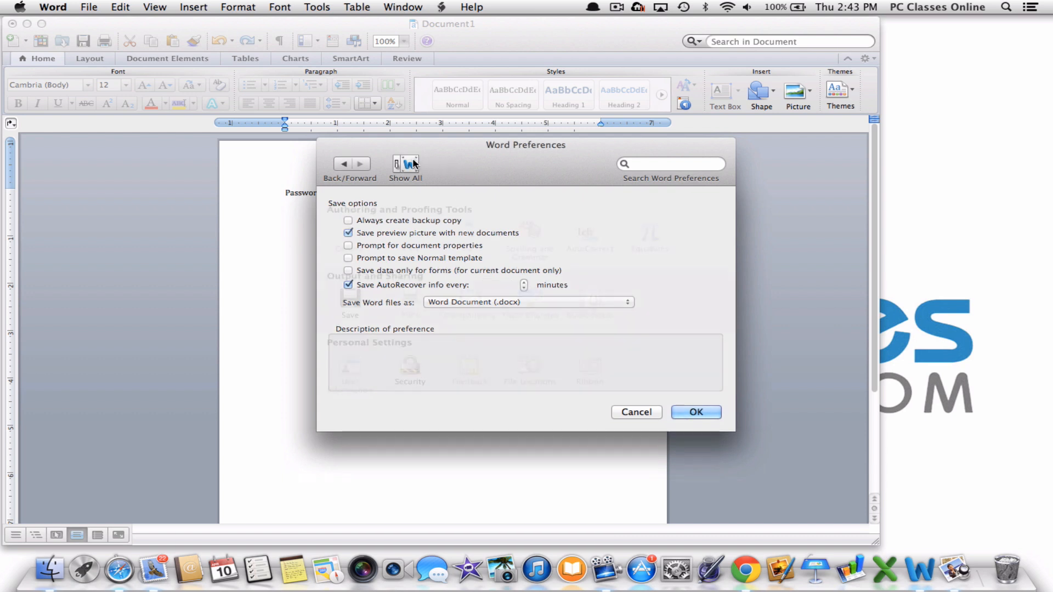
left_click(405, 167)
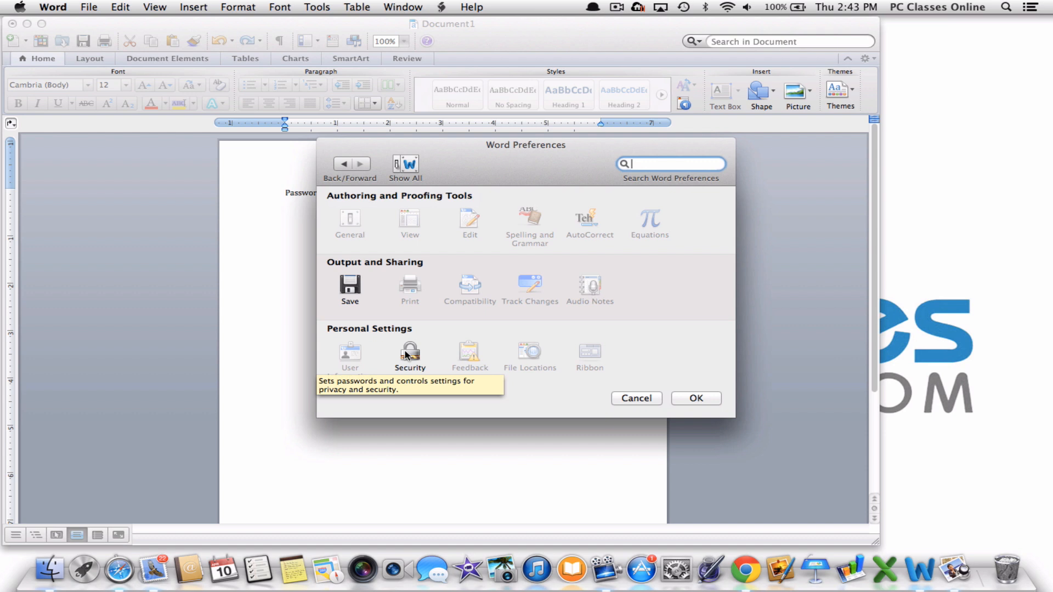
left_click(409, 354)
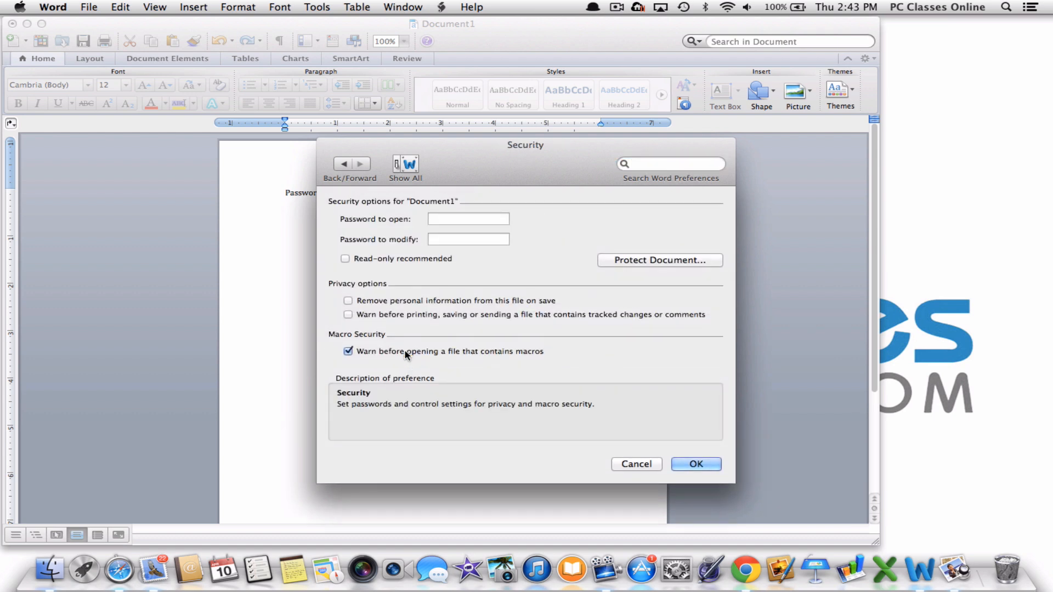
Set a password to open and a password to modify, confirming both
left_click(468, 219)
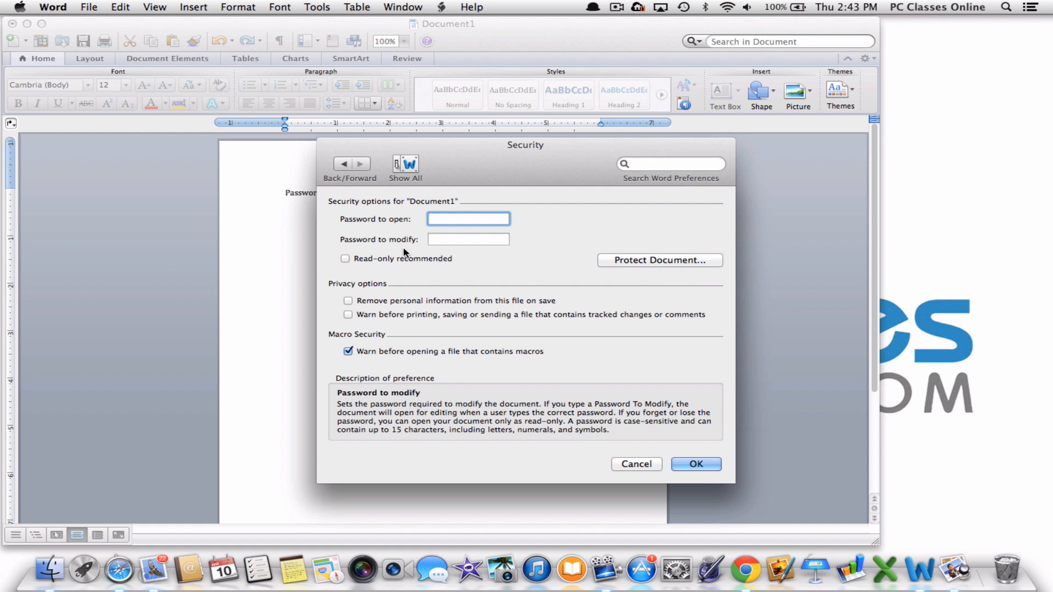
left_click(469, 220)
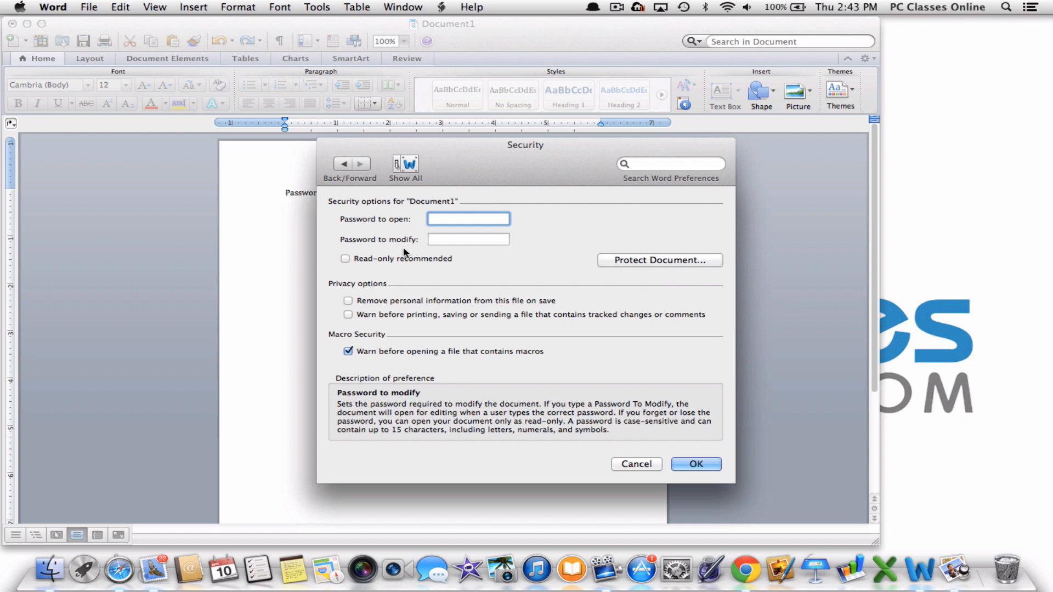
left_click(469, 220)
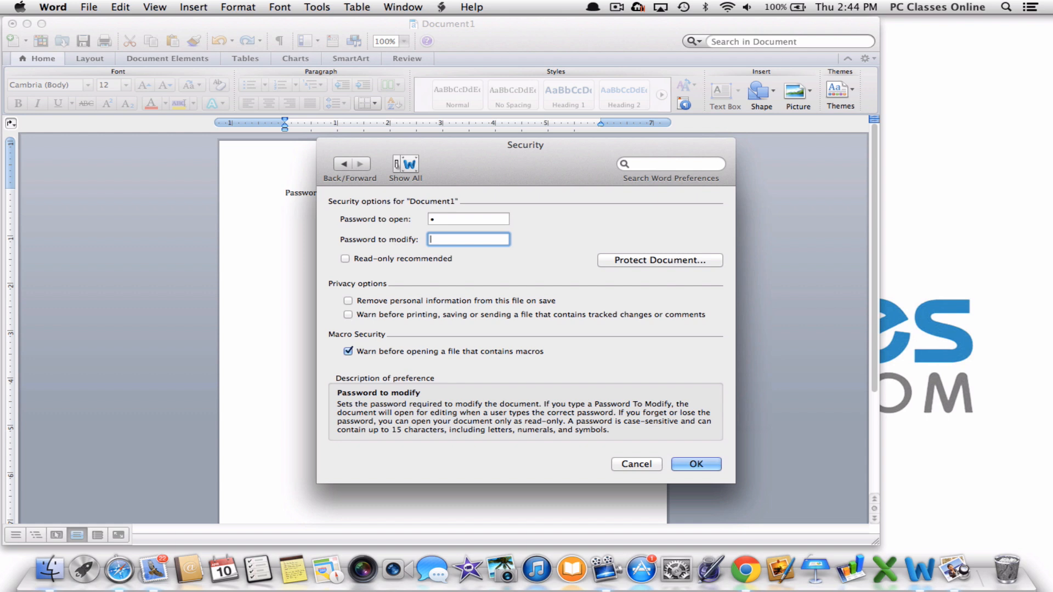
type("•")
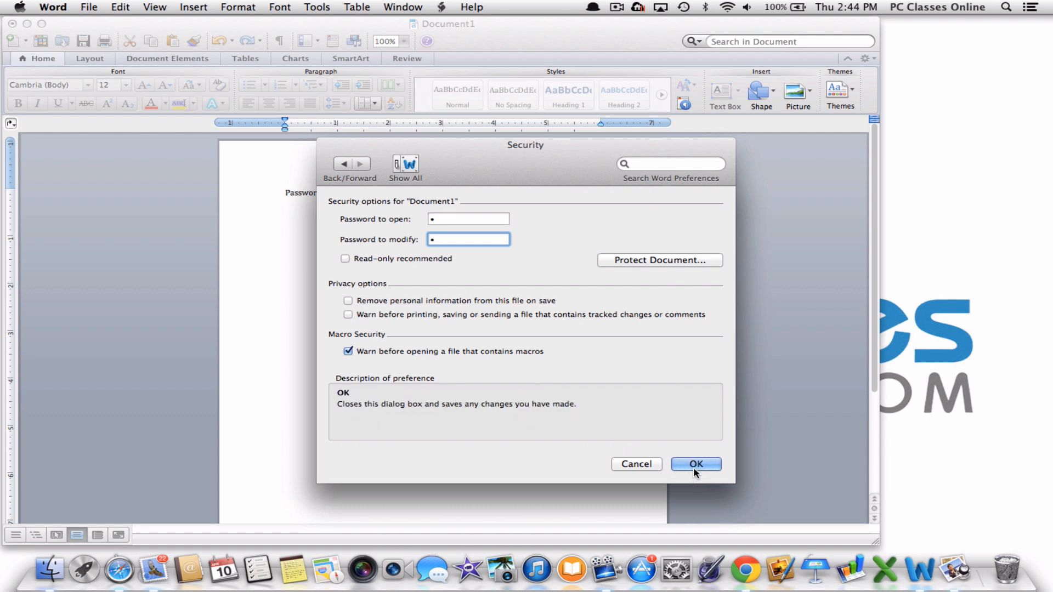
left_click(695, 464)
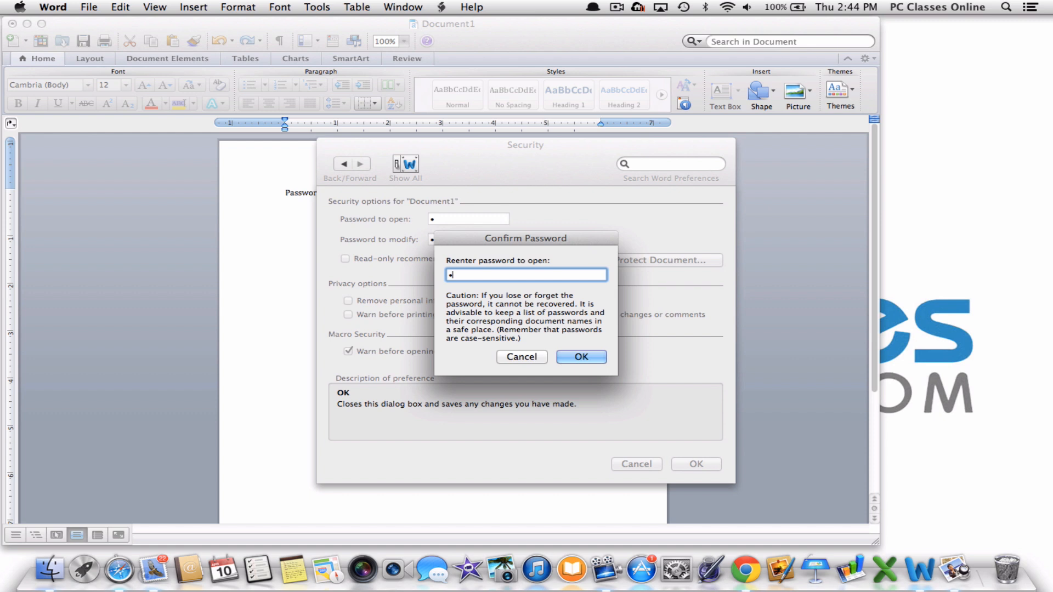
left_click(579, 356)
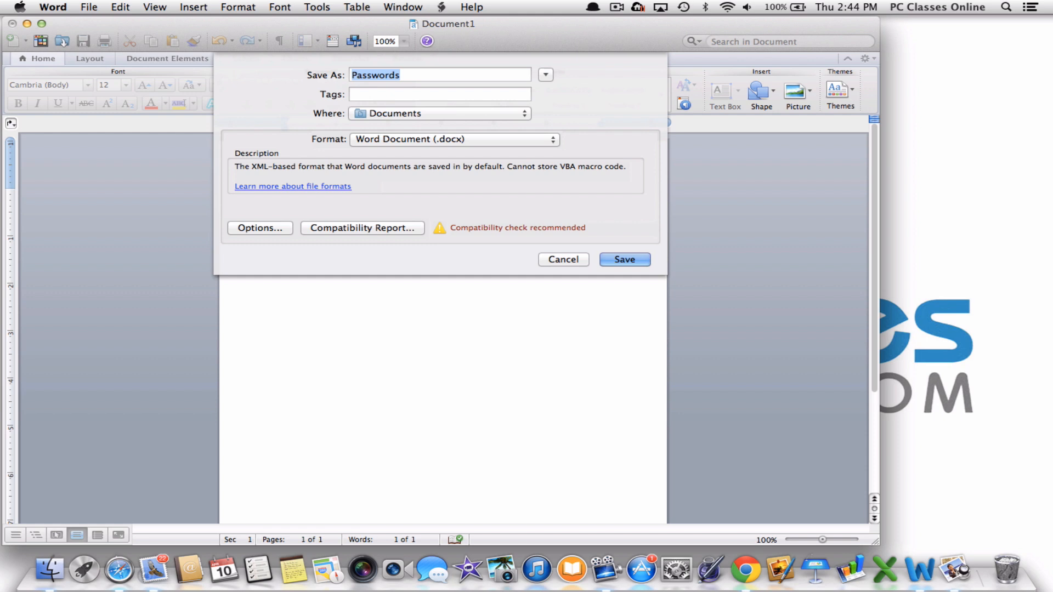
Name the document 'Poetry' and save it to the Desktop instead of Documents
type("Poetr")
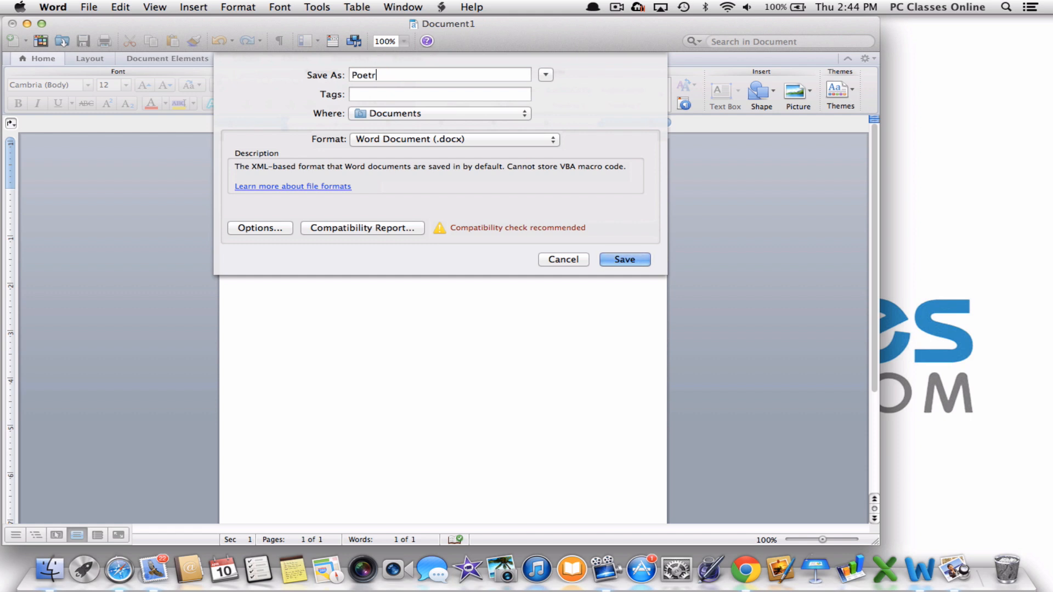
type("y")
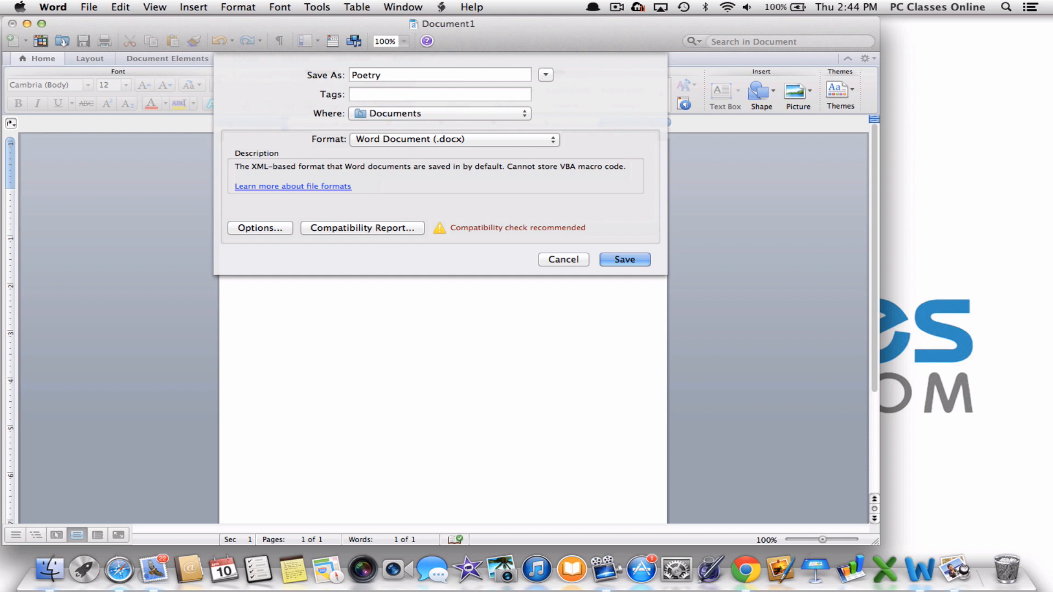
left_click(440, 74)
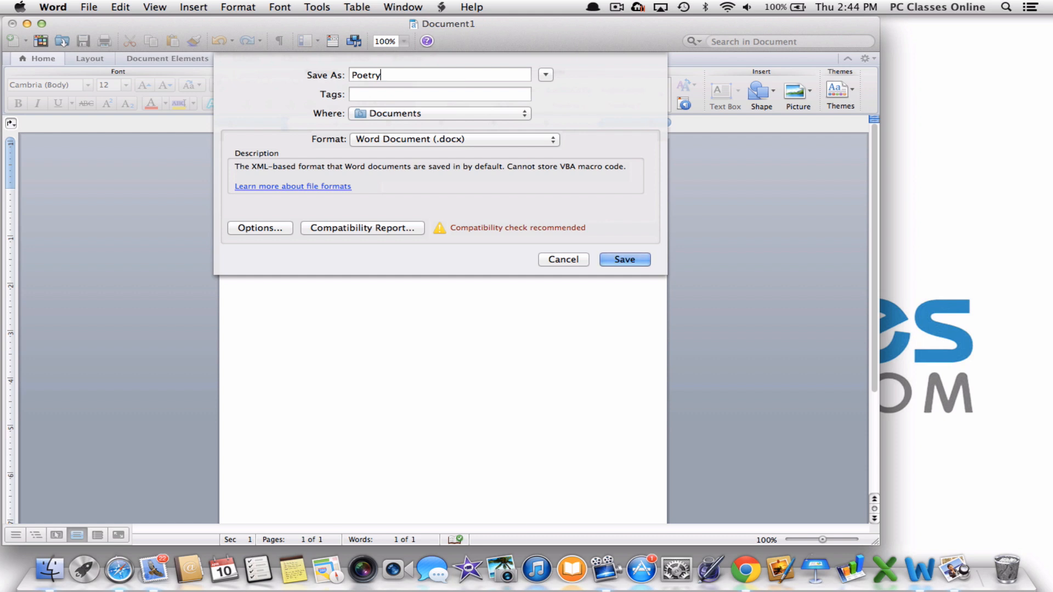
left_click(438, 113)
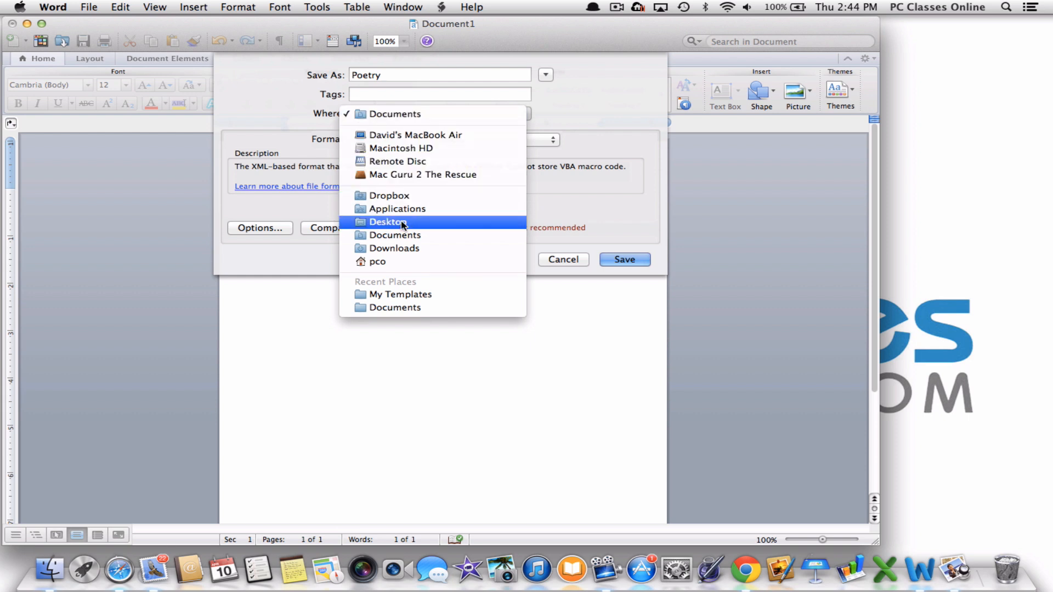
left_click(622, 259)
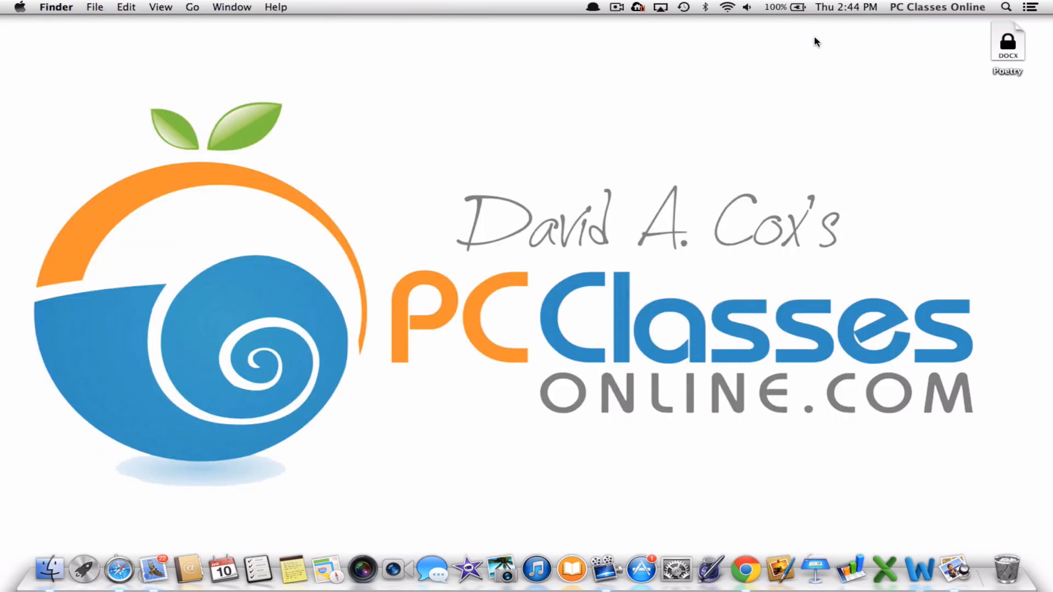
mouse_move(1025, 38)
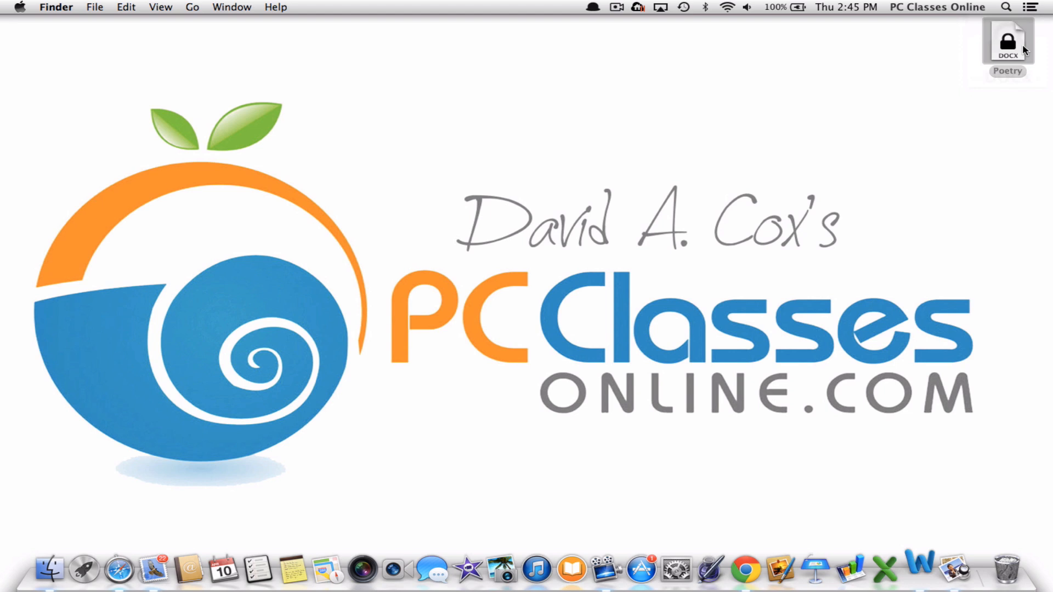
Select the locked 'Poetry' file on the desktop showing its padlock icon
double_click(1007, 41)
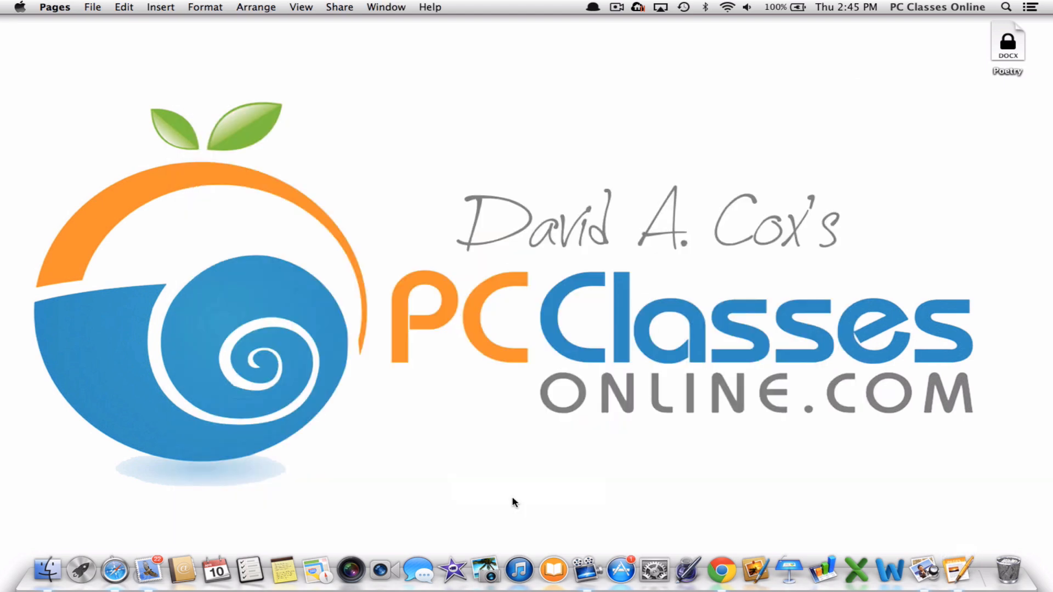
Create a blank Pages document and write 'passwords' on its first line
left_click(92, 7)
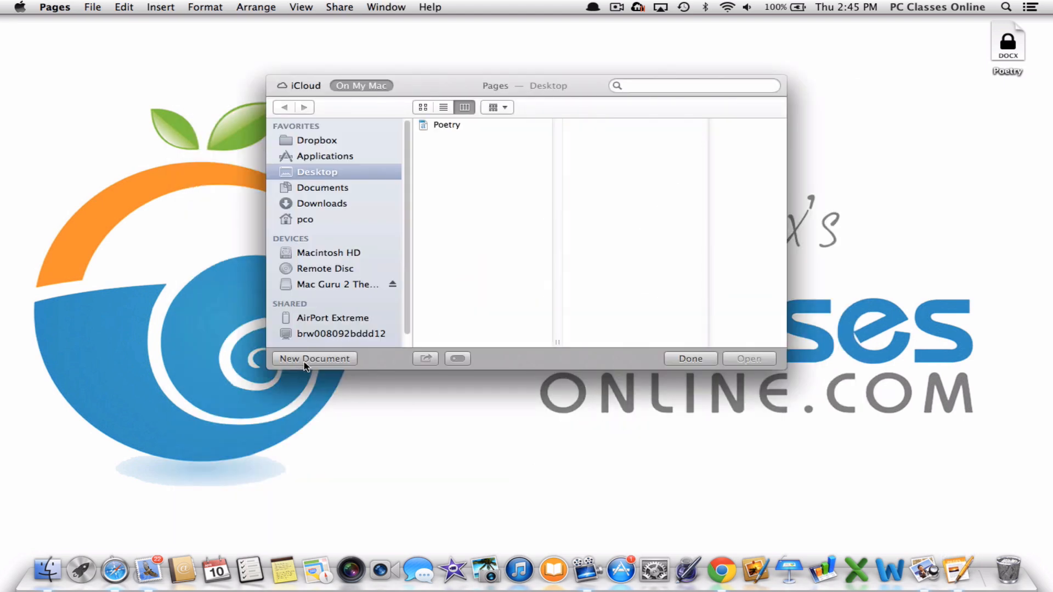
left_click(314, 357)
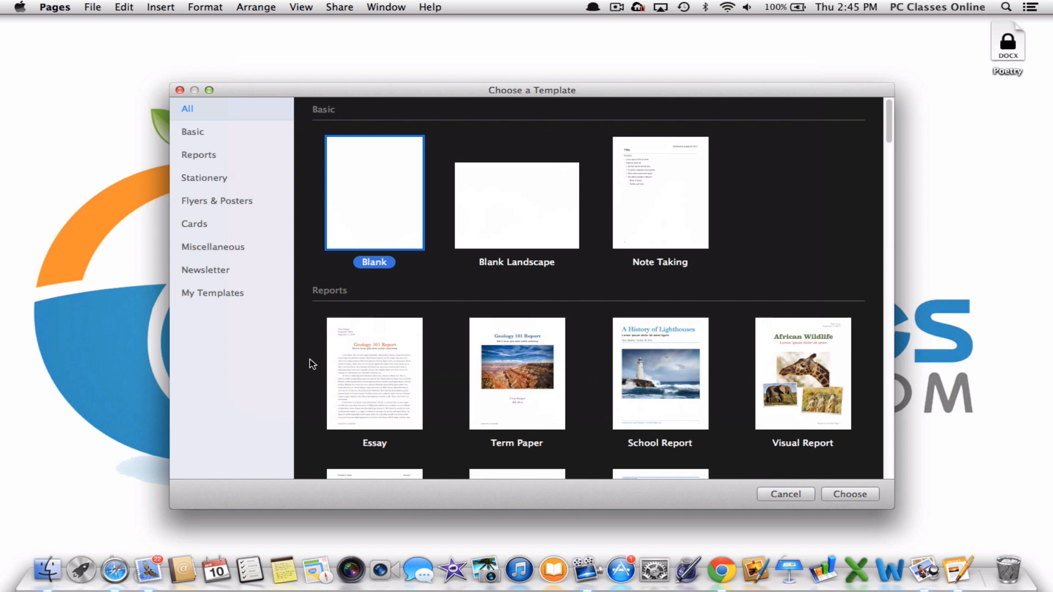
left_click(849, 494)
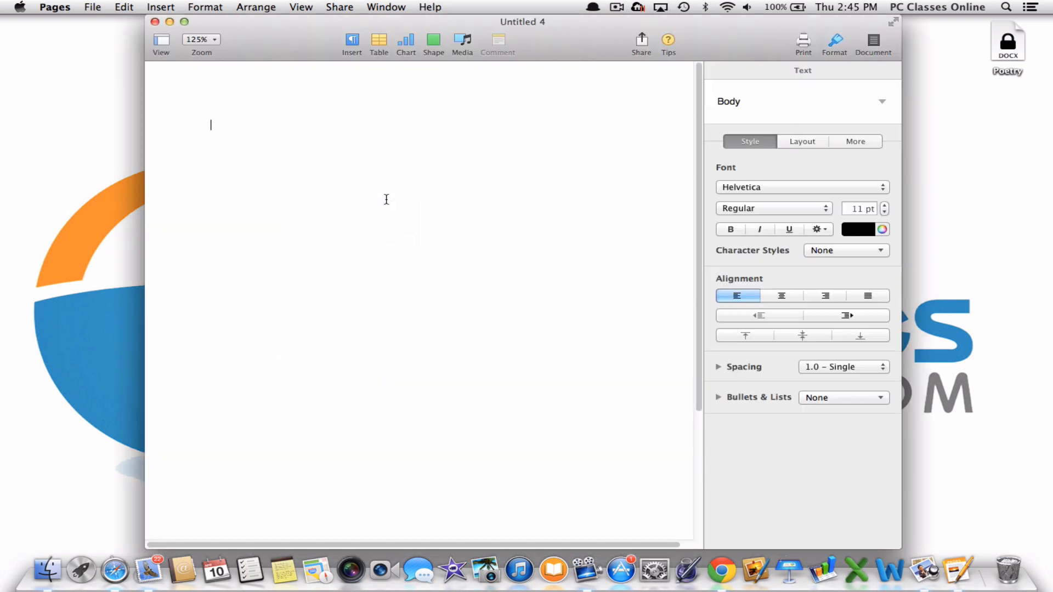
type("passwor")
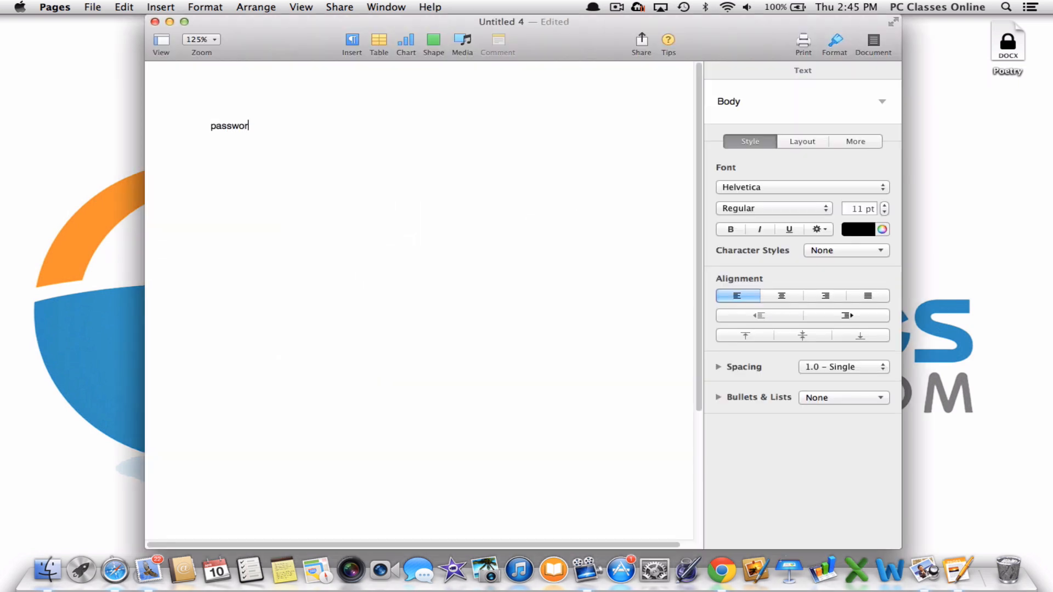
left_click(92, 7)
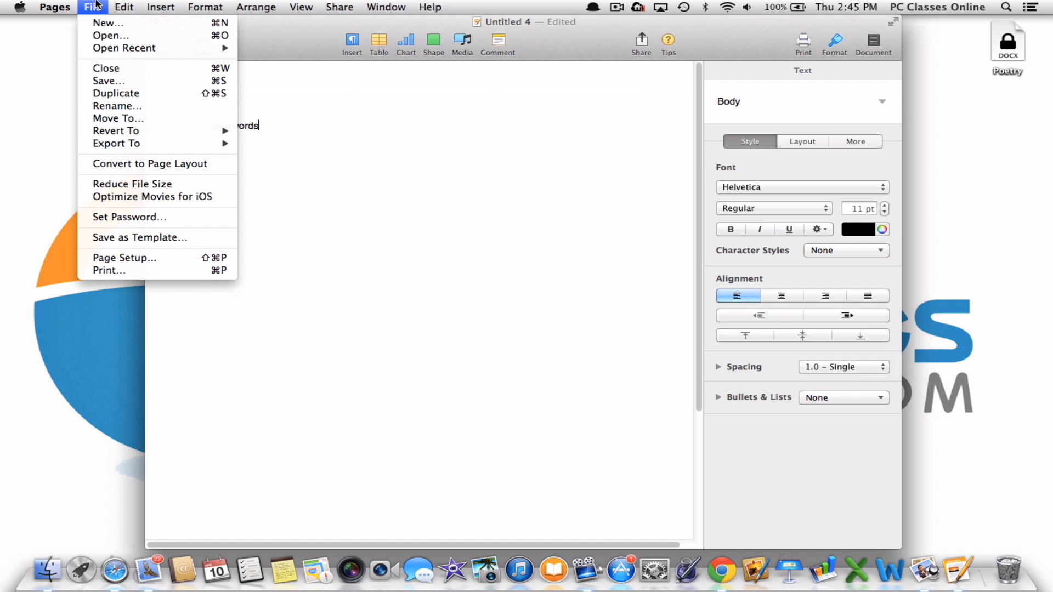
mouse_move(130, 217)
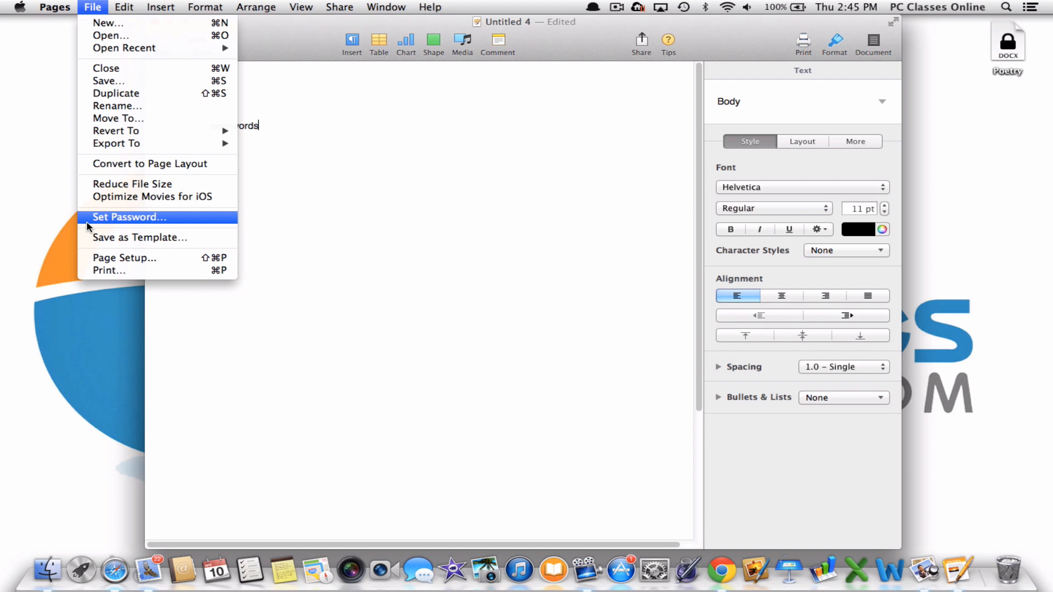
Set and verify a password required to open the Pages document
left_click(128, 216)
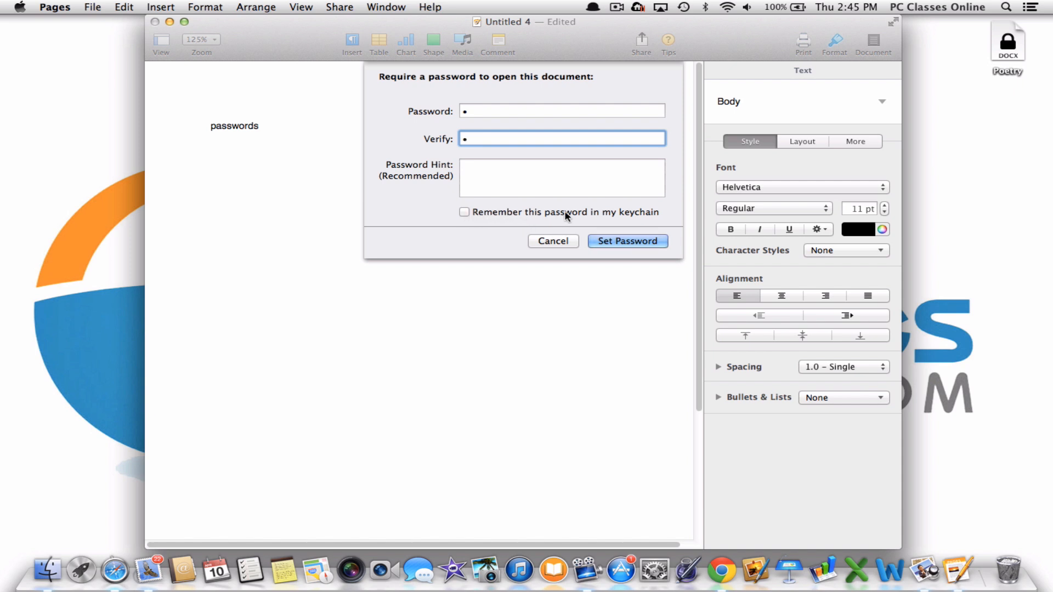
mouse_move(647, 223)
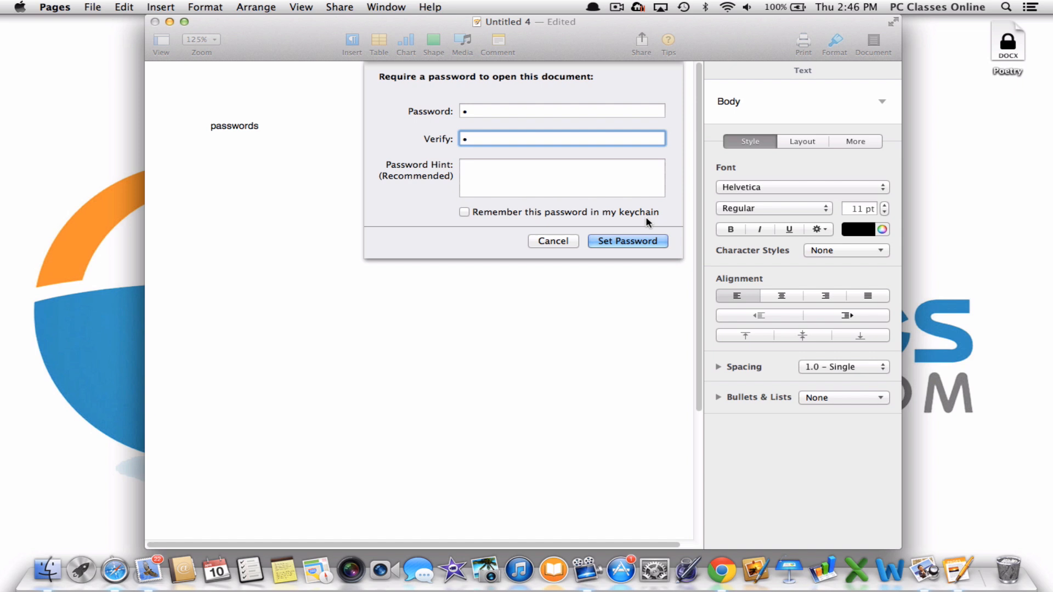
mouse_move(501, 189)
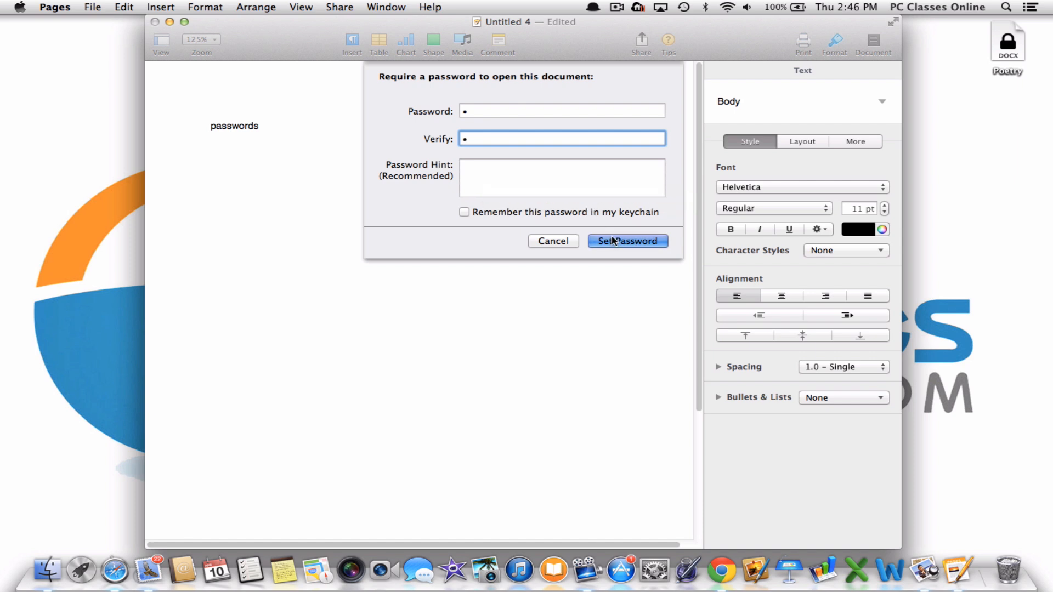
left_click(626, 241)
type("pa")
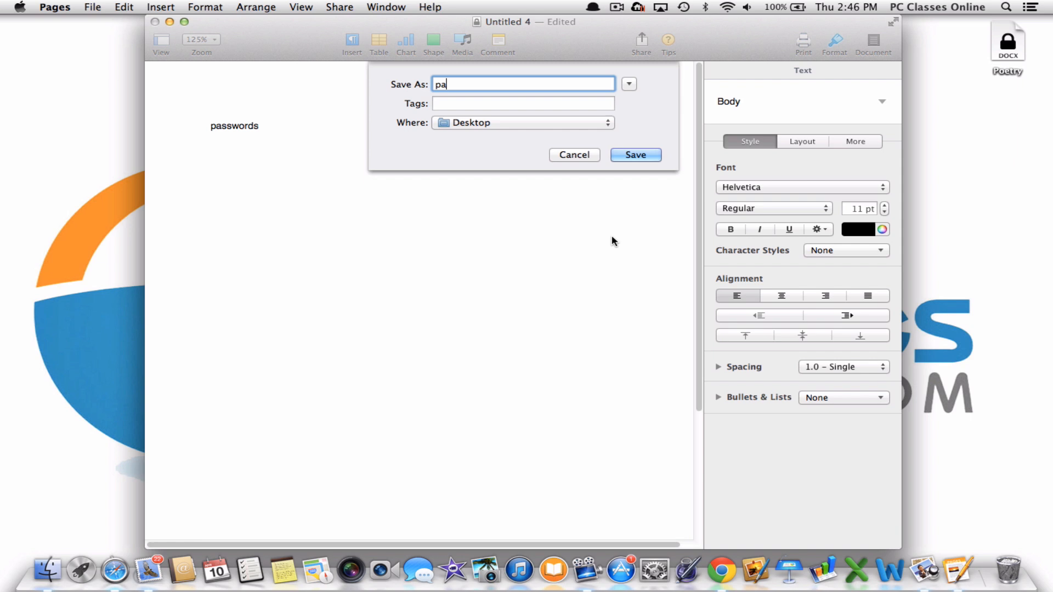
Save the document as 'passwords' on the Desktop and select its locked icon
type("sswords")
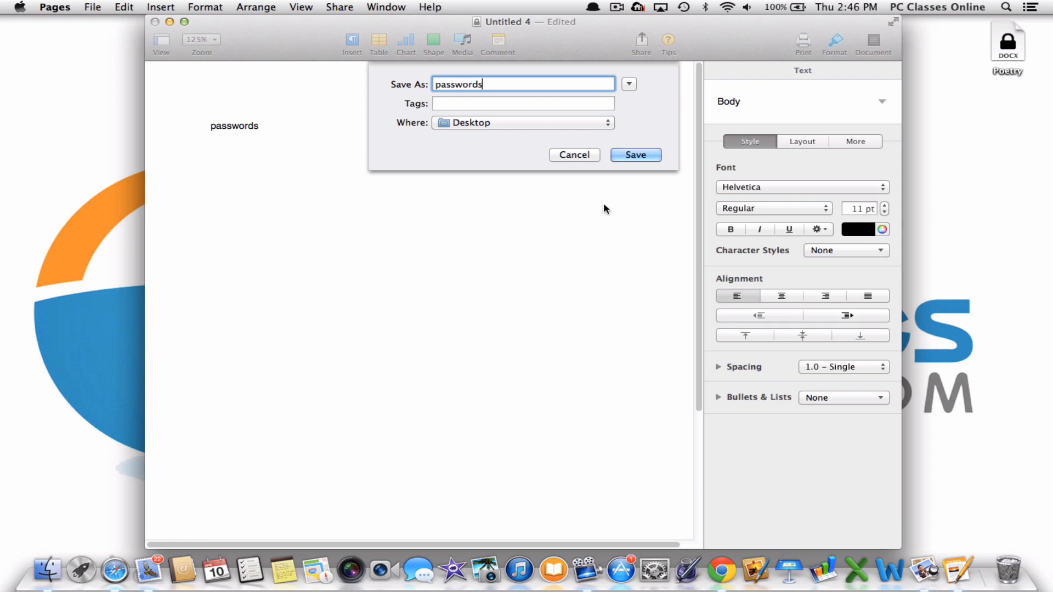
left_click(635, 154)
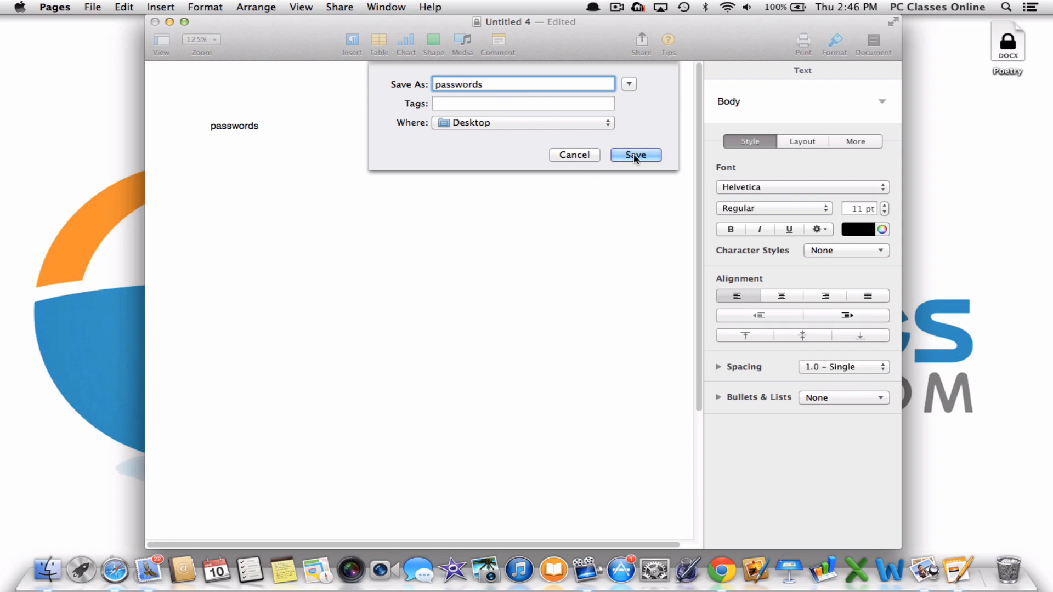
left_click(633, 155)
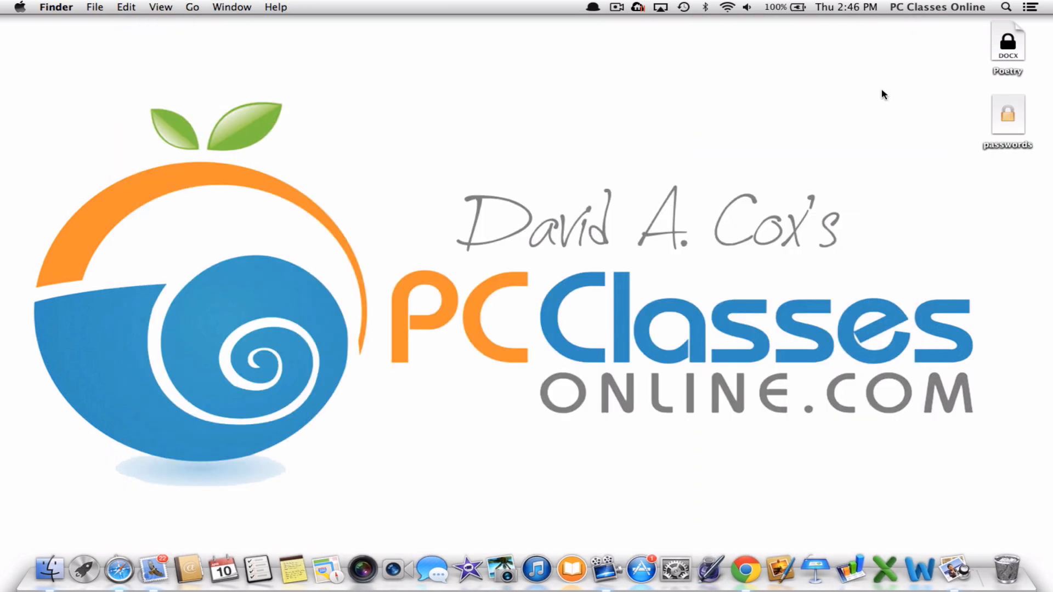
left_click(1007, 117)
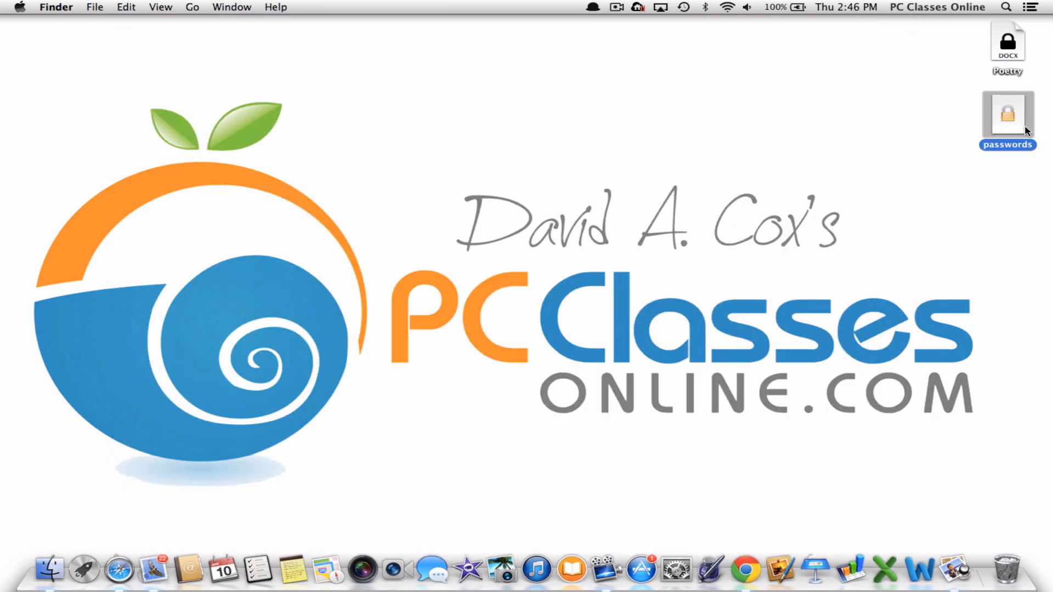